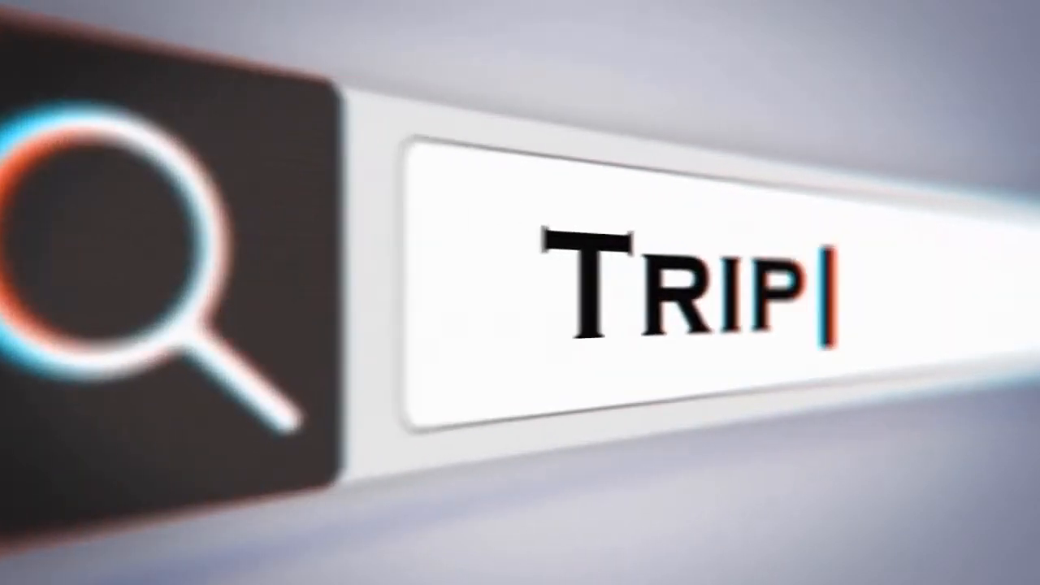
{"action": "type", "text": "Reports"}
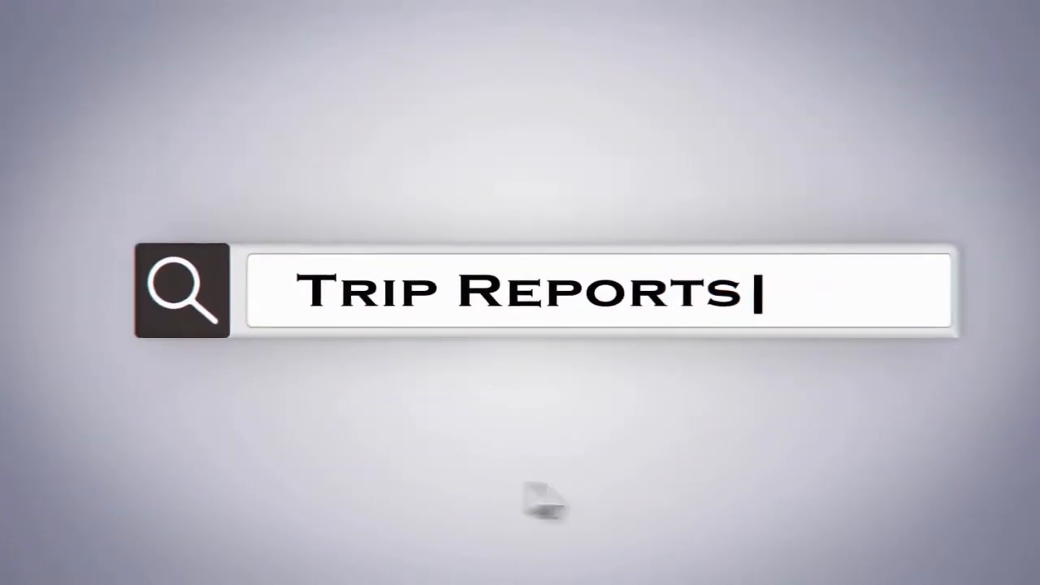